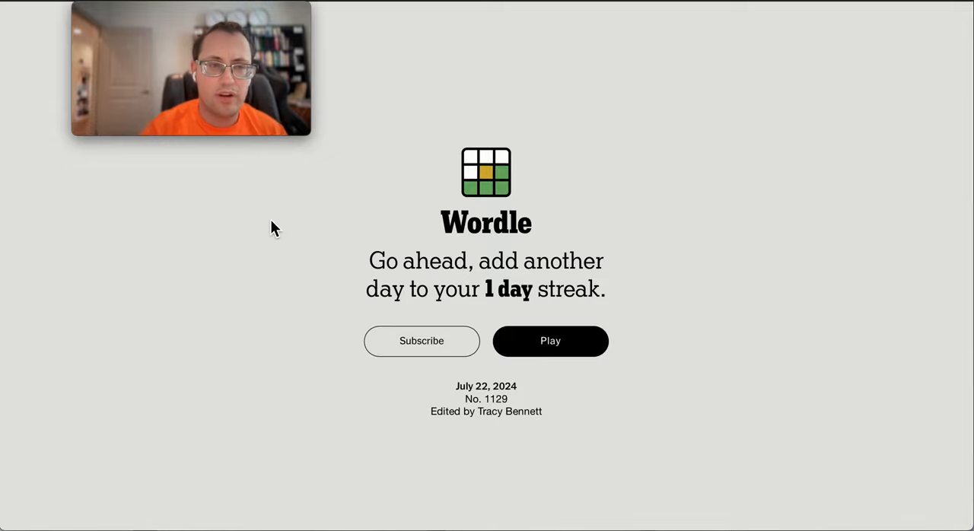
mouse_move(492, 477)
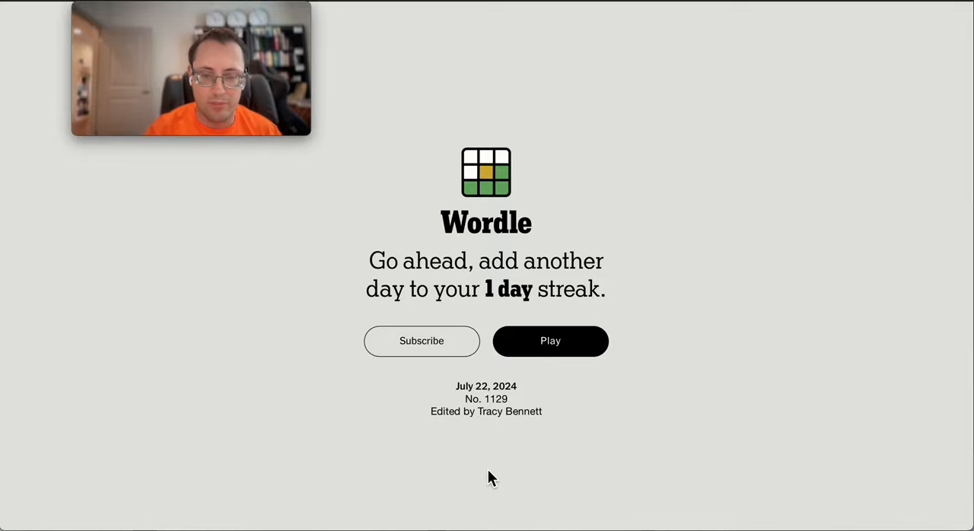
Start today's Wordle puzzle from the welcome screen
click(550, 340)
text(LOCUS)
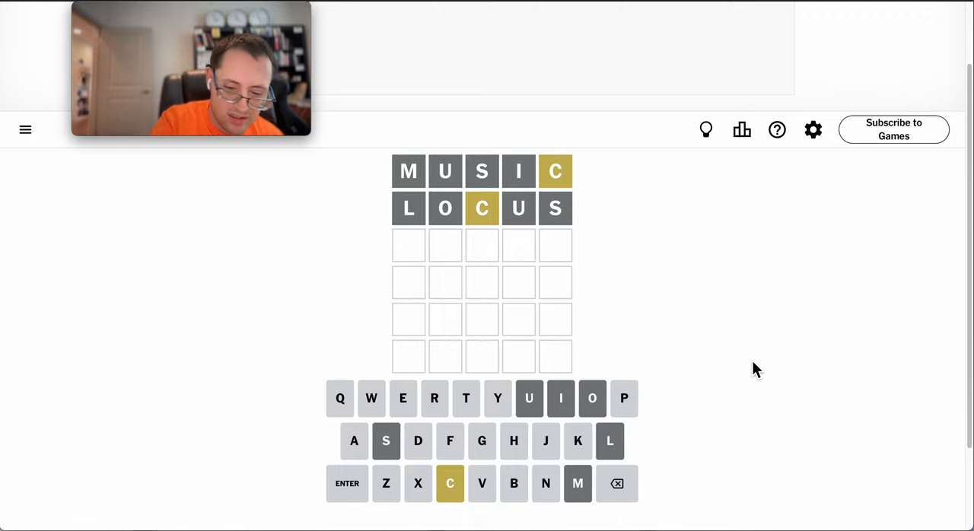
Guess CARRY, then start the next guess by typing CADE
text(CARRY)
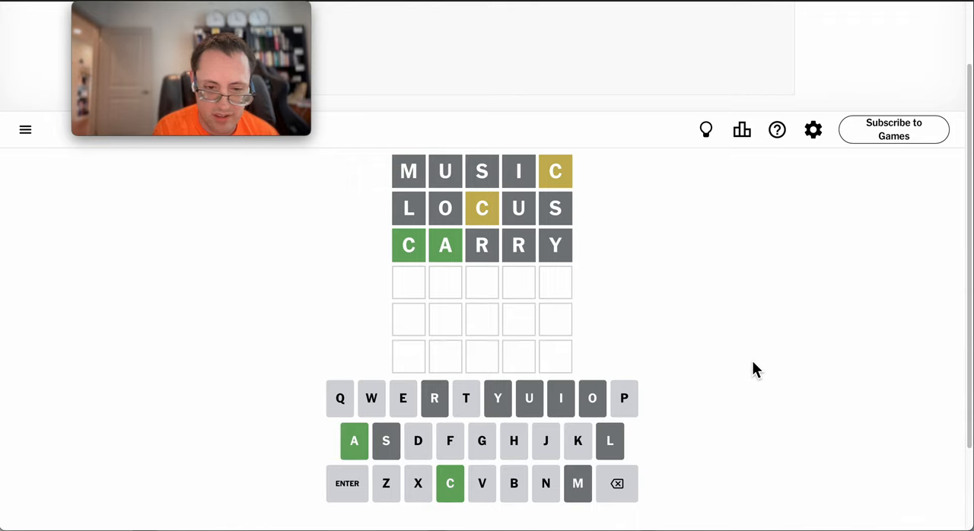
text(CADE)
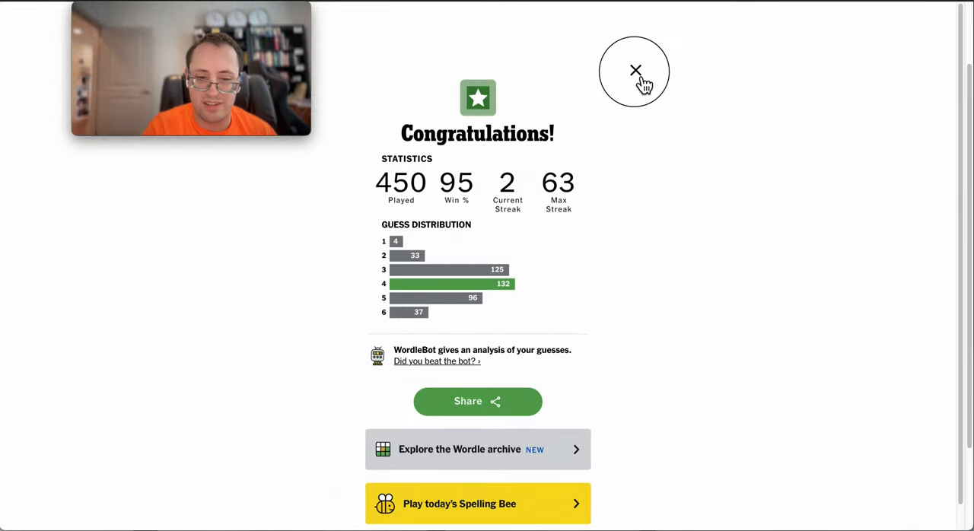
Close the Congratulations statistics screen to return to the solved board
click(634, 69)
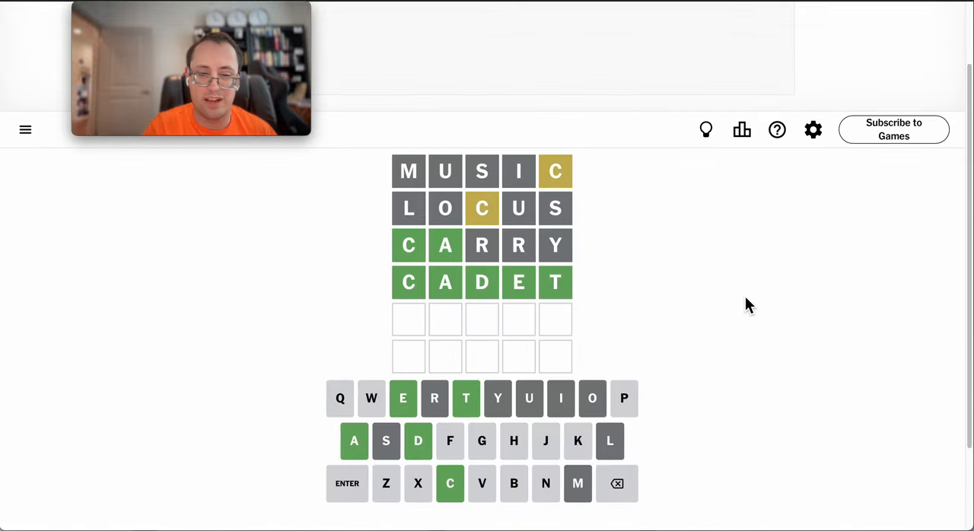